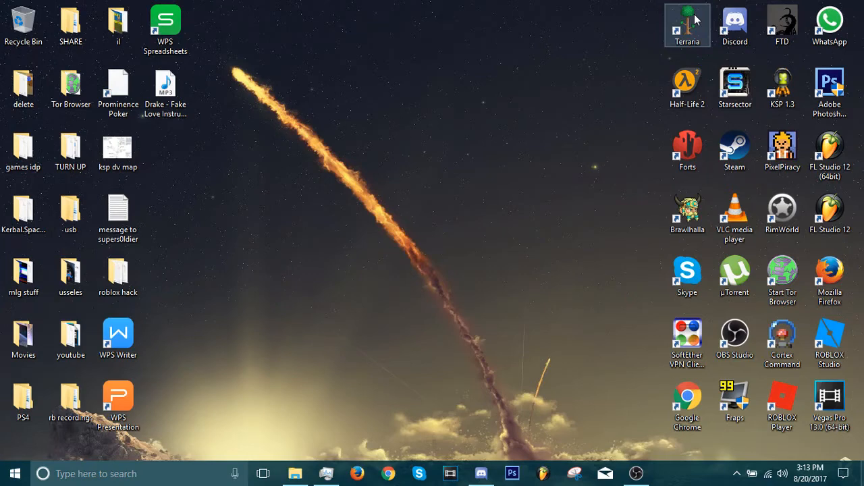
mouse_move(594, 278)
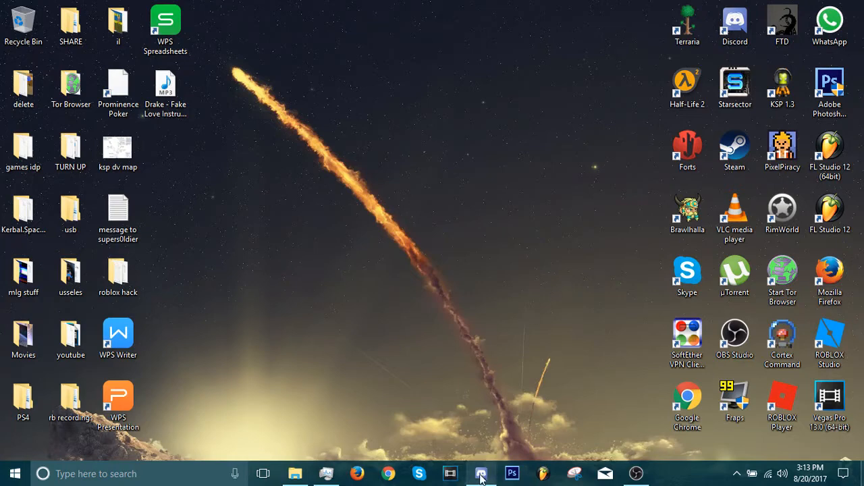
mouse_move(480, 472)
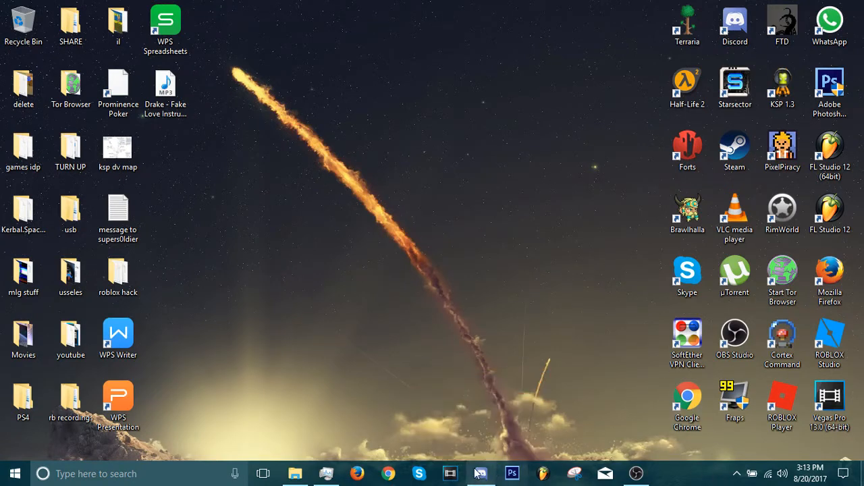
Step: Bring the Discord window forward and go into User Settings
left_click(481, 472)
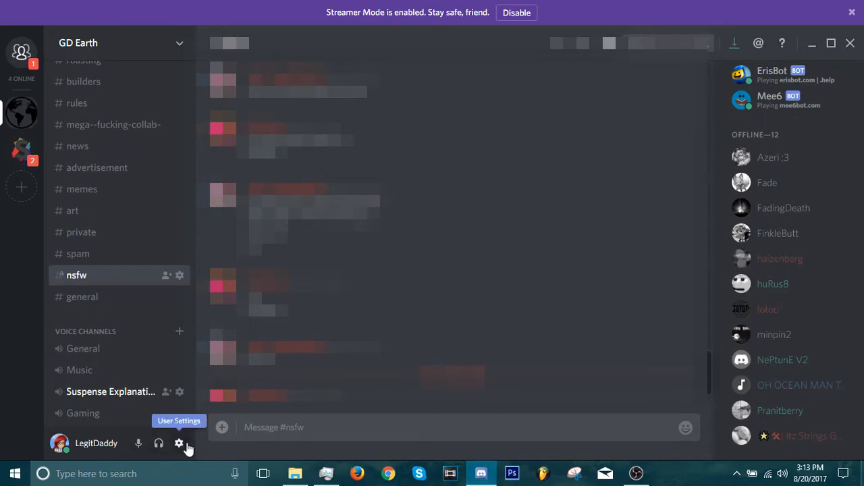
mouse_move(180, 446)
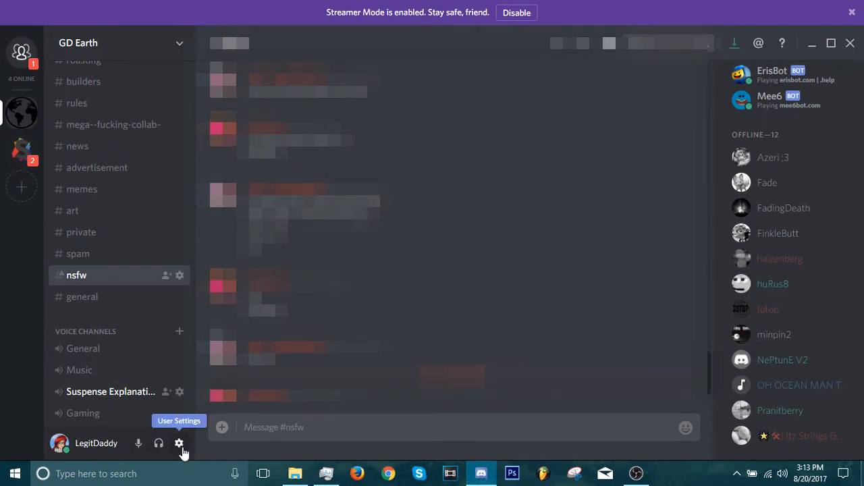
left_click(178, 443)
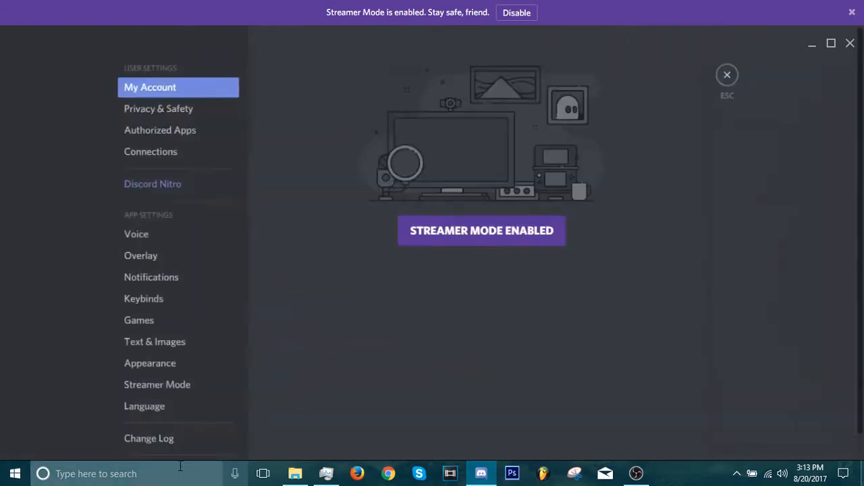
mouse_move(140, 255)
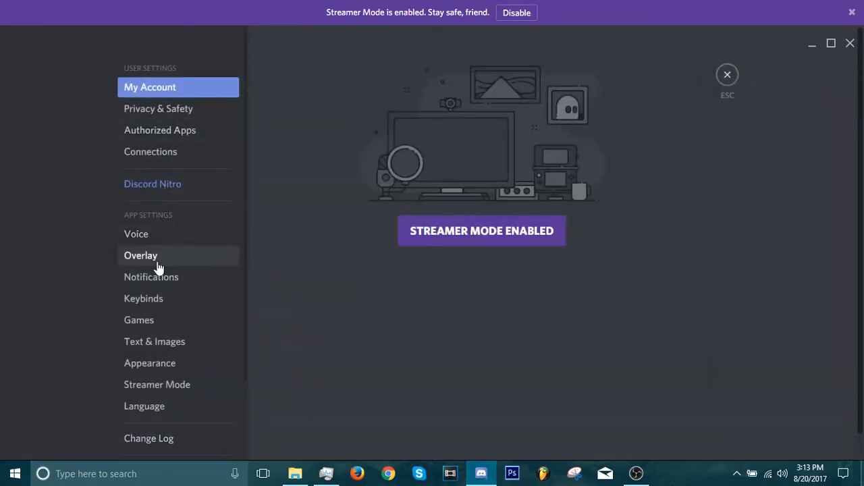
Step: Show the Games page and look through the Added Games list
left_click(138, 319)
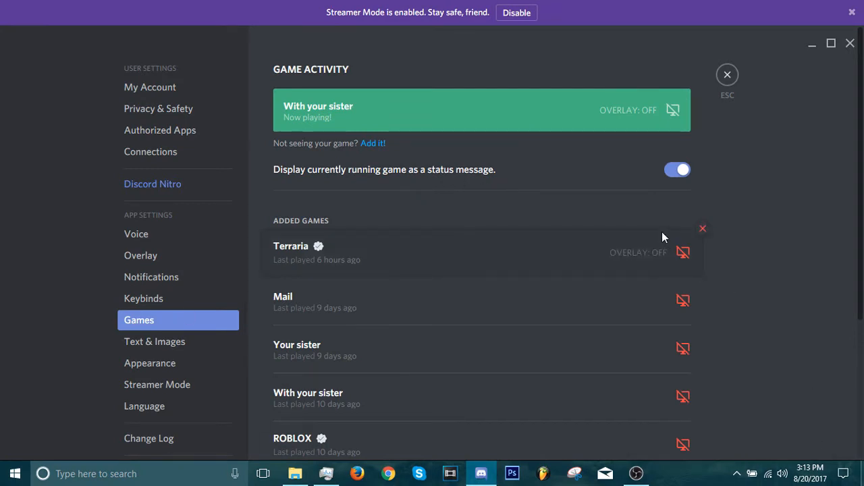
mouse_move(324, 235)
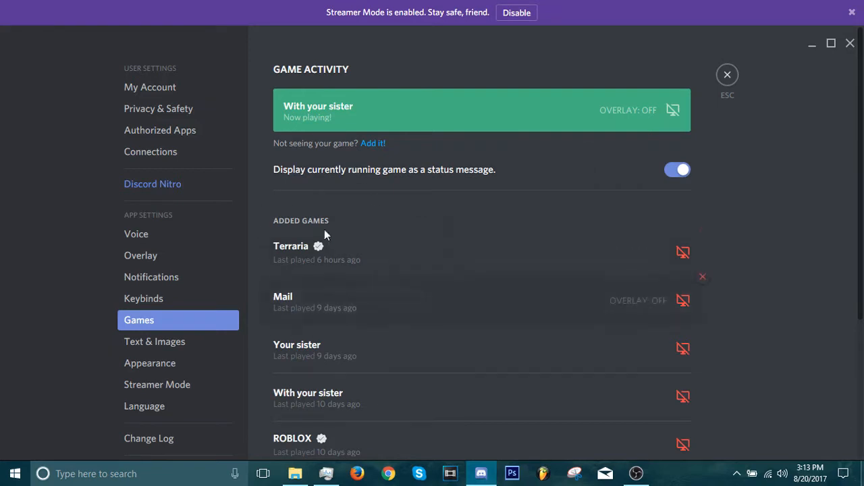
mouse_move(343, 381)
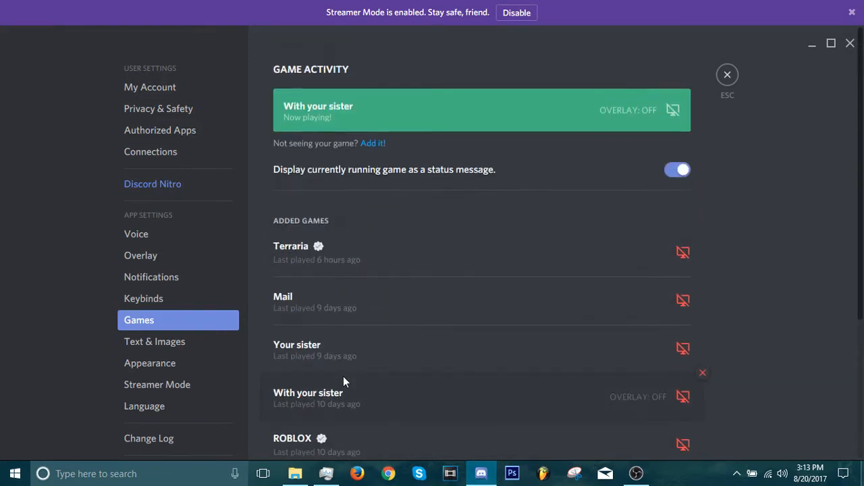
scroll("down", 3)
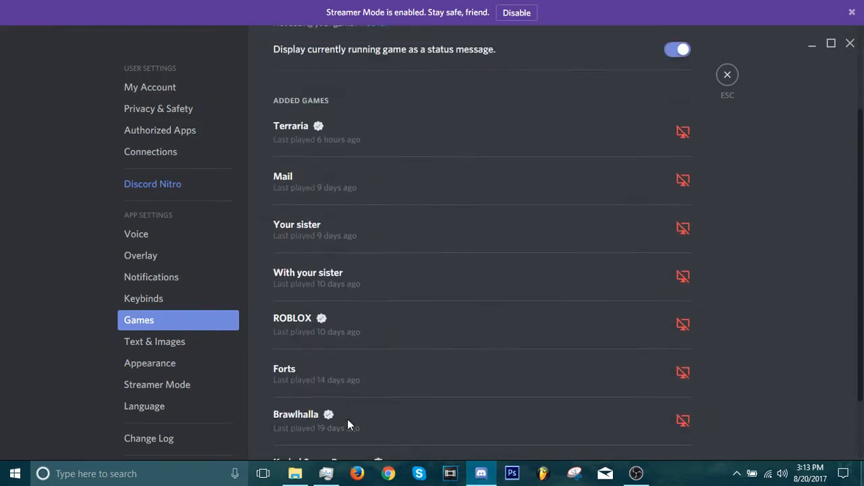
scroll("up", 3)
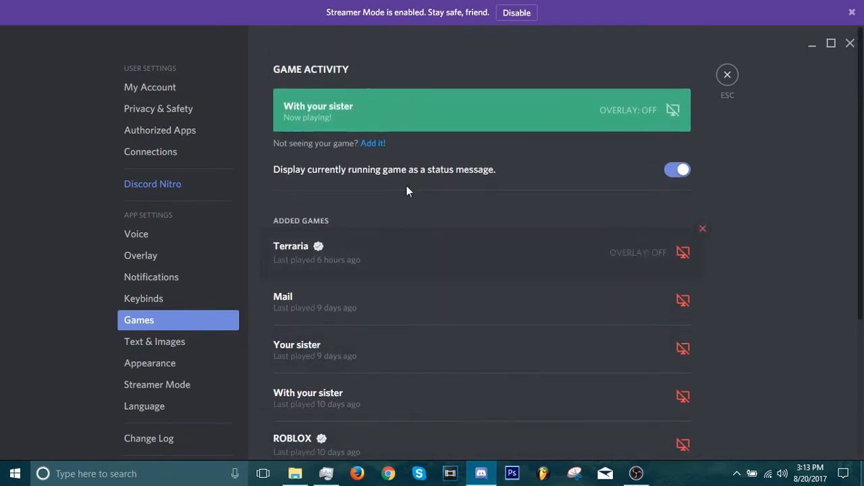
mouse_move(353, 259)
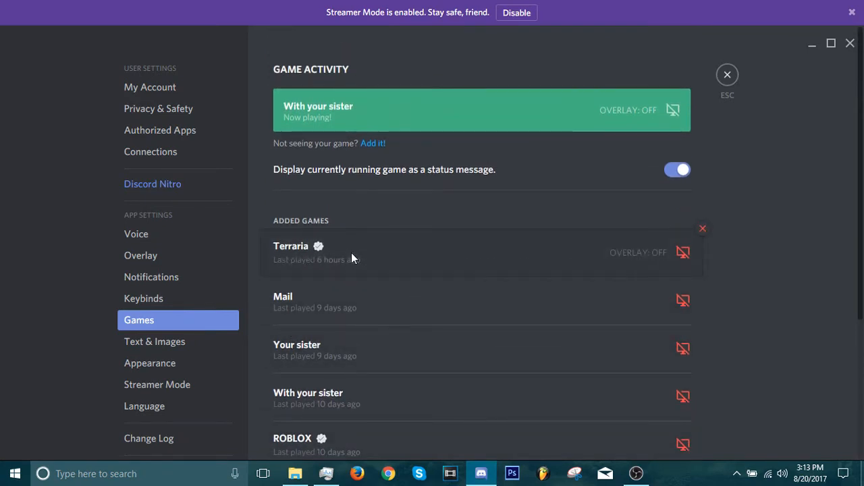
mouse_move(364, 235)
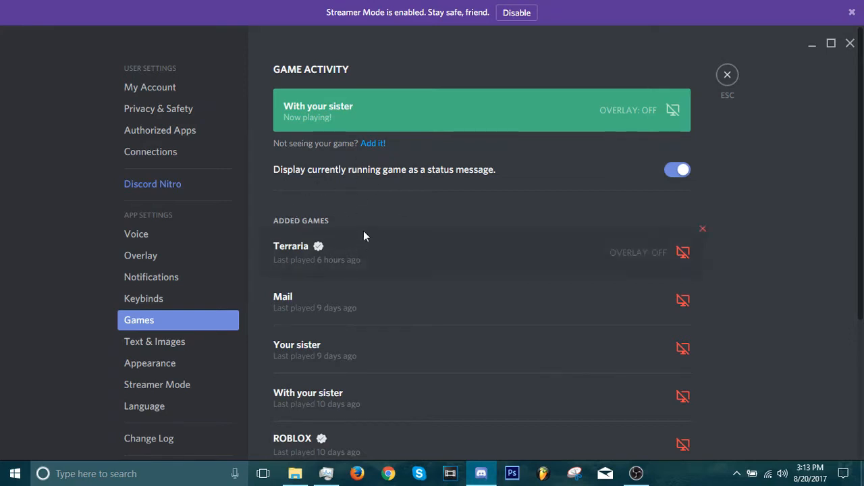
left_click(373, 143)
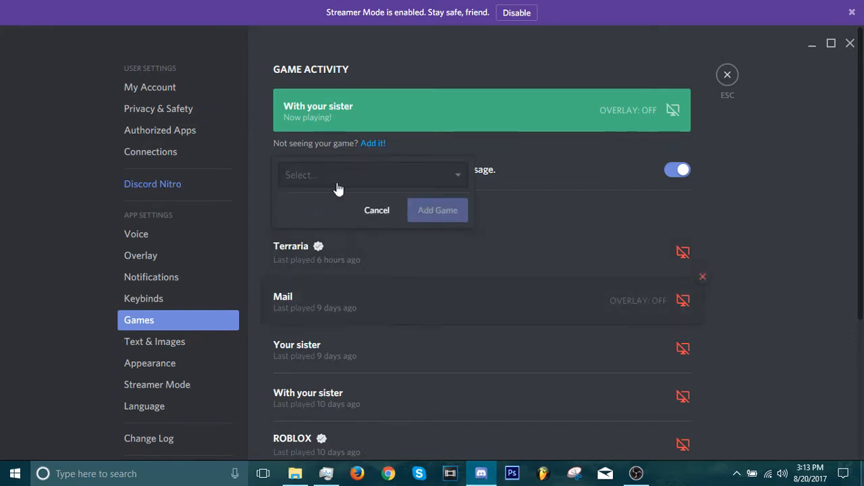
left_click(371, 175)
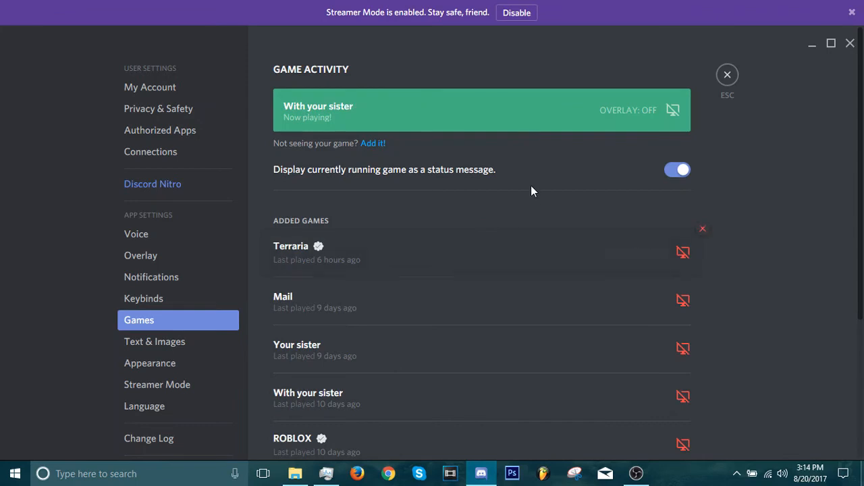
Step: Leave settings so the member list shows the custom 'Playing With your sister' status
left_click(727, 74)
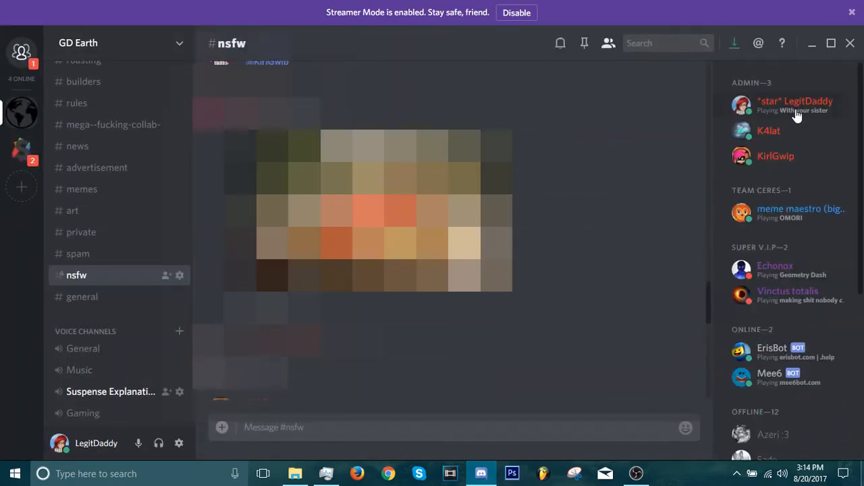
mouse_move(294, 472)
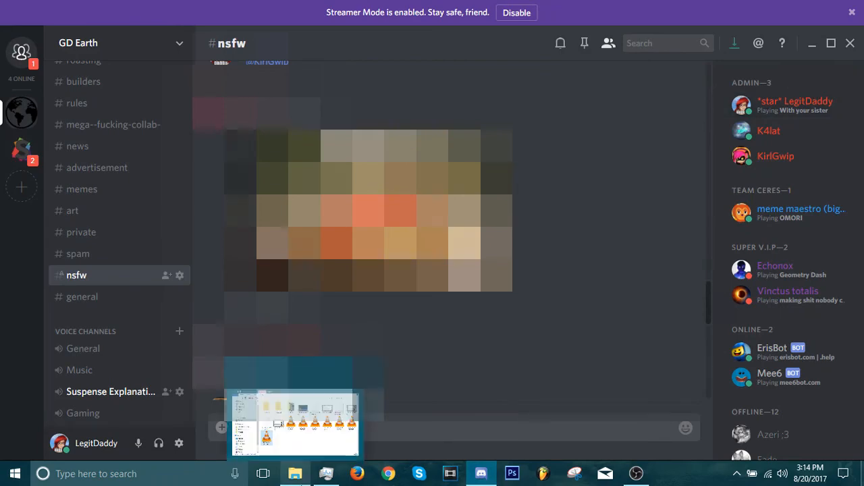